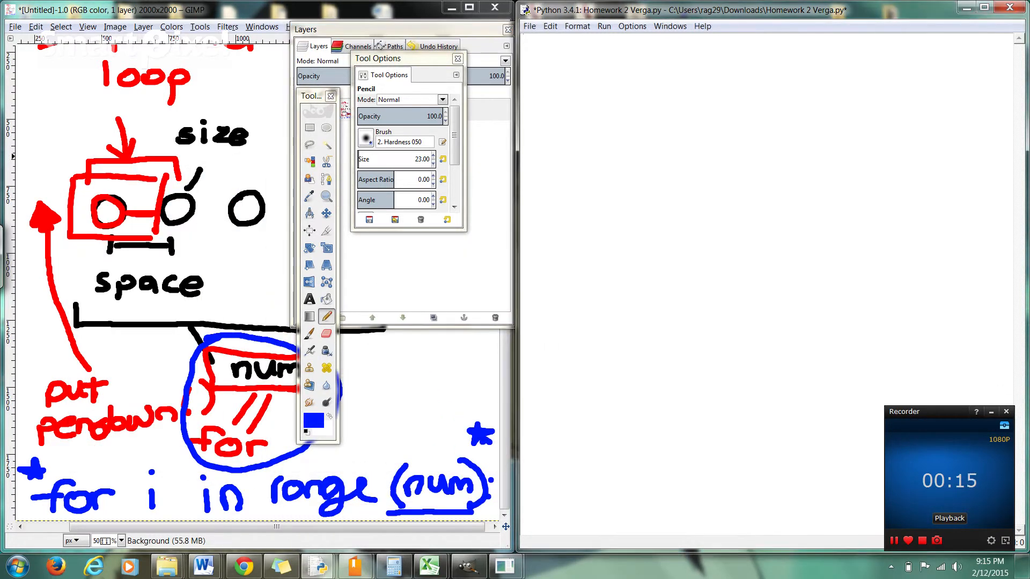
Step: Write the function header def Circles(t, size, num, space): on the first line
type("de")
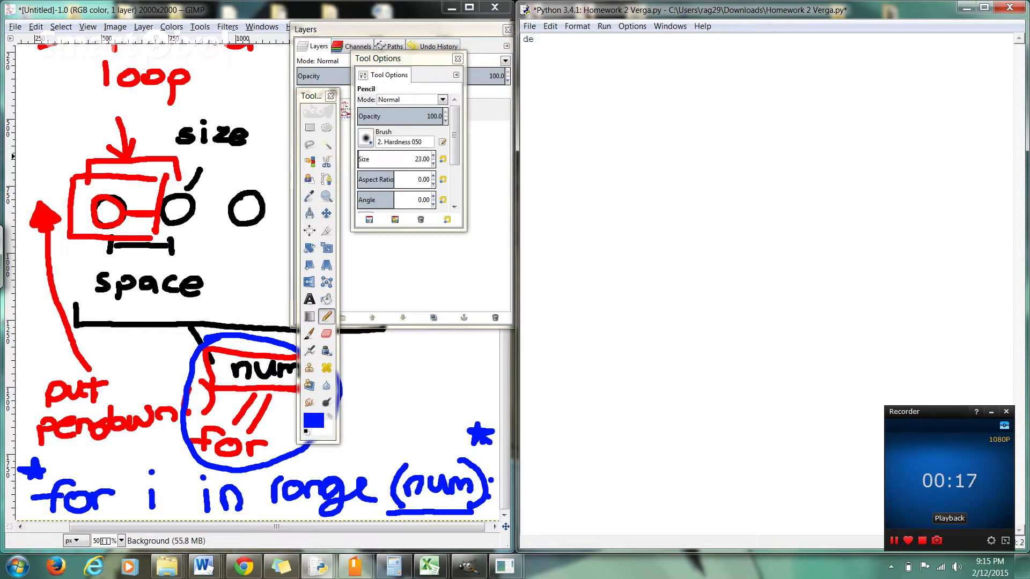
type("f")
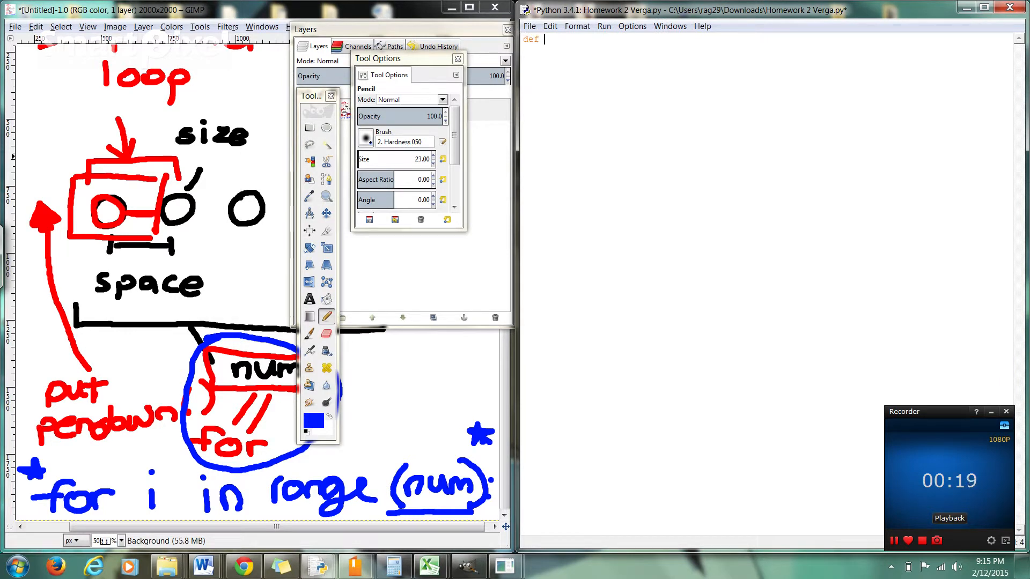
type("Circles")
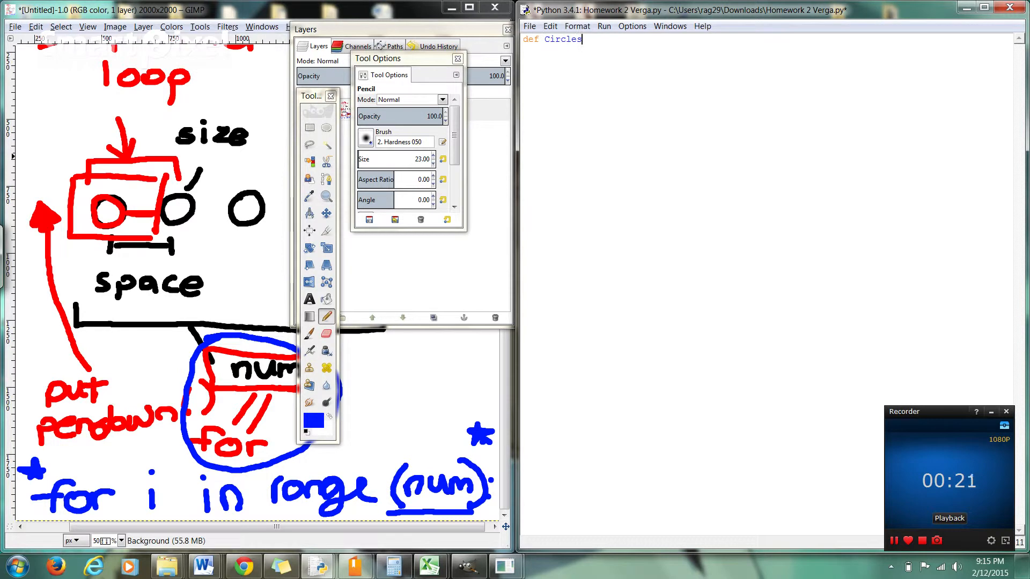
type("()")
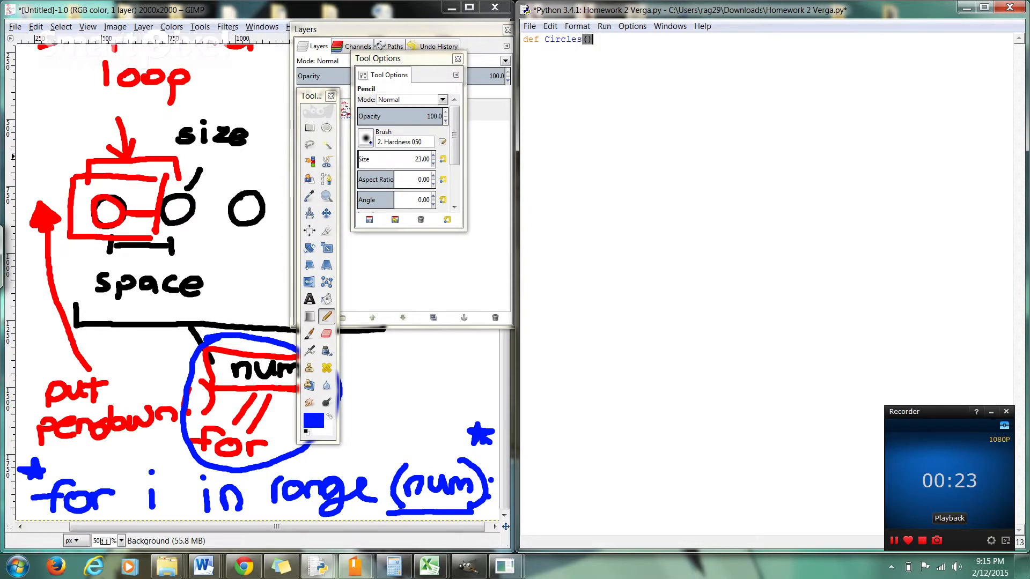
left_click(458, 59)
type("t, ")
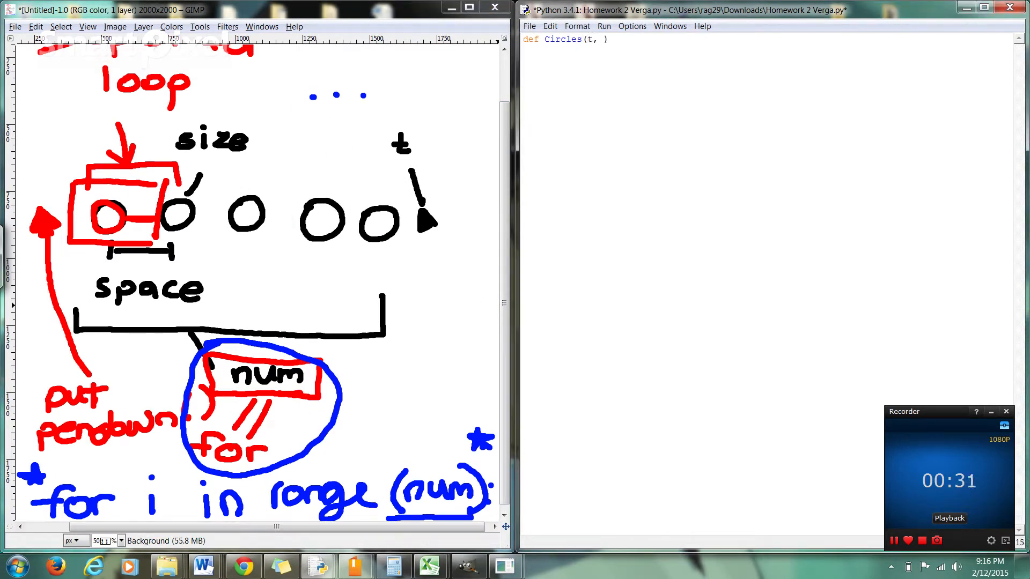
type("si")
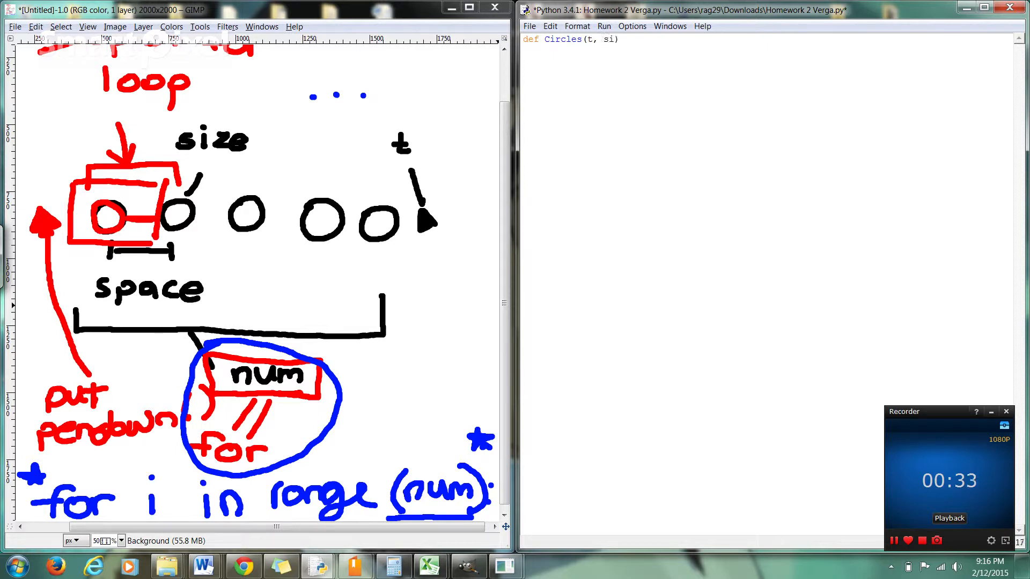
type("size,")
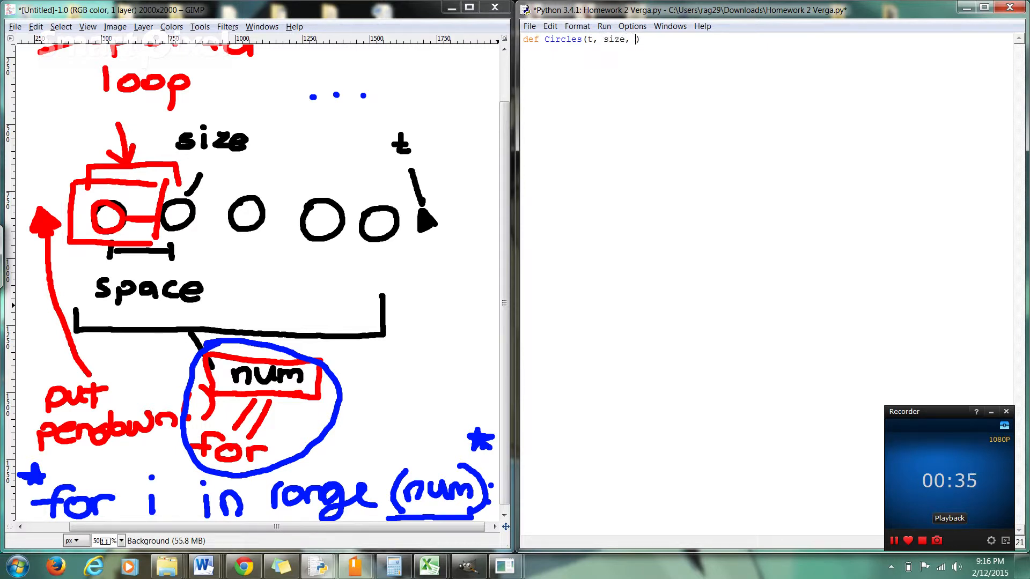
type("num,")
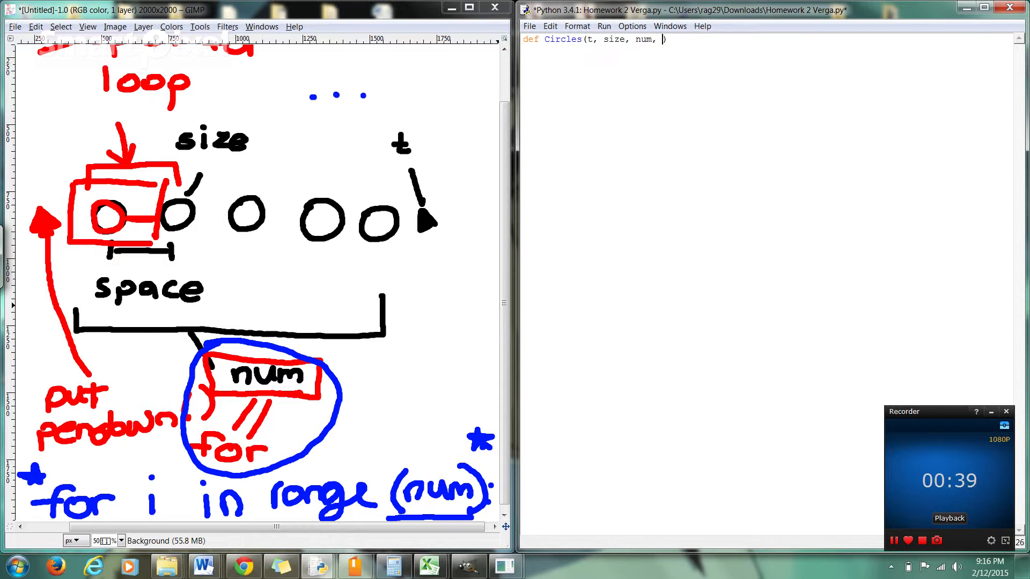
type("space")
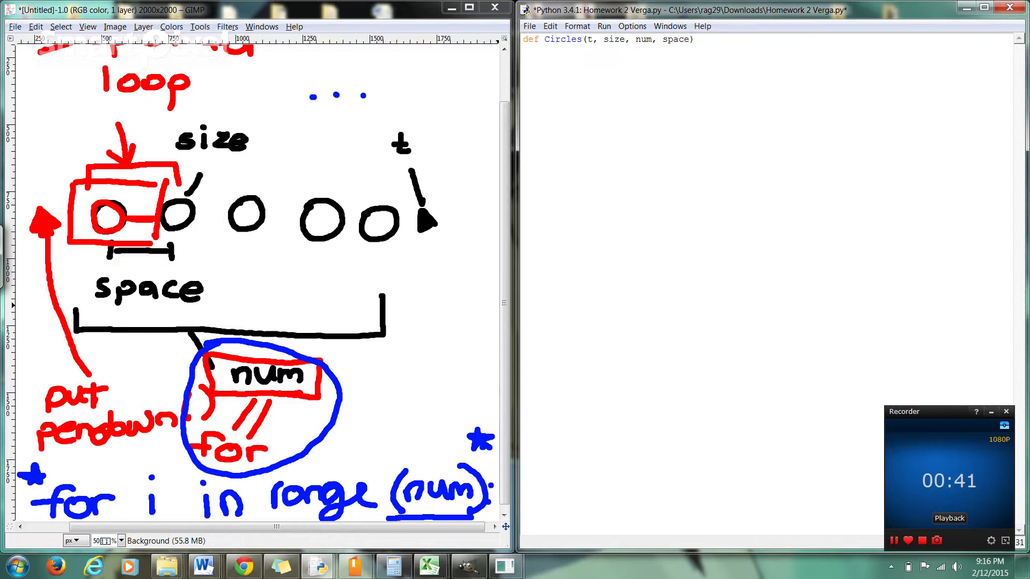
type(":")
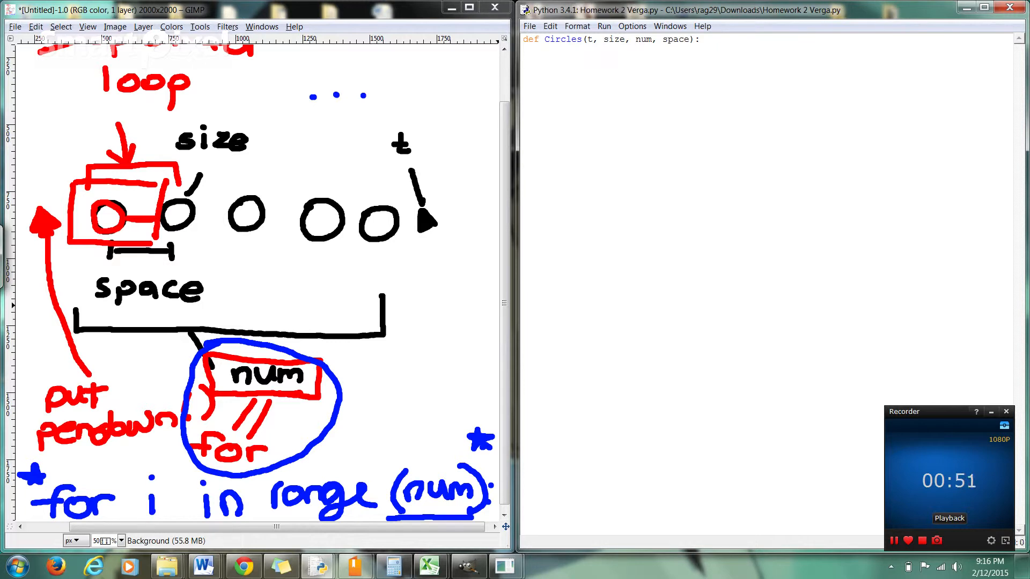
Step: Add the indented loop line for i in range(num): beneath the header
key("enter")
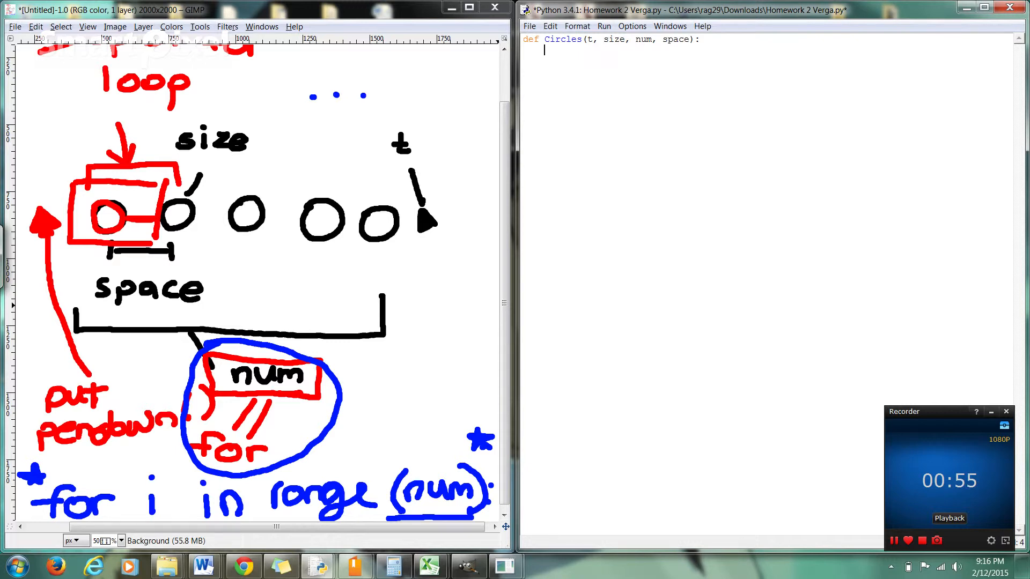
type("fir i")
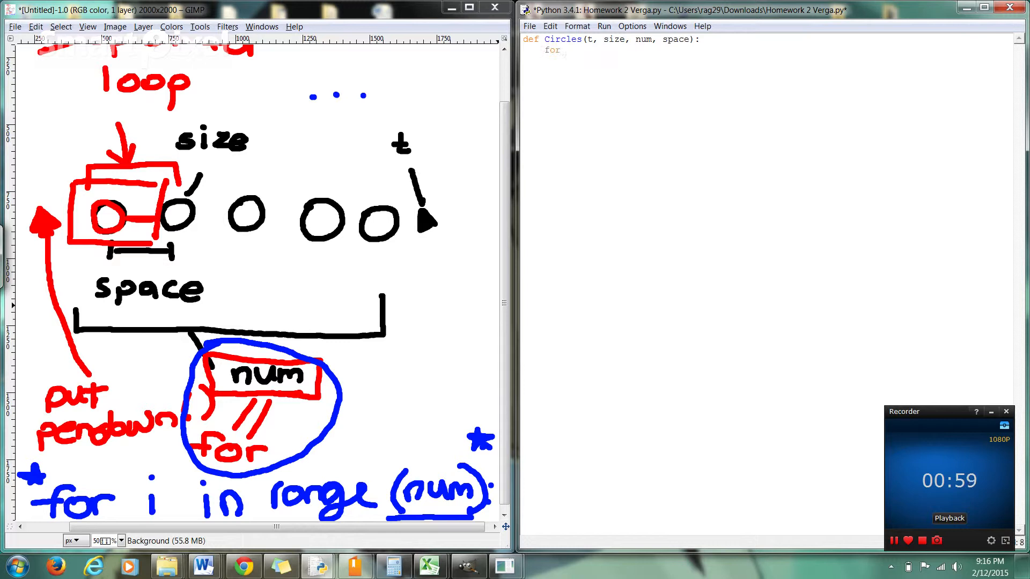
type("i in")
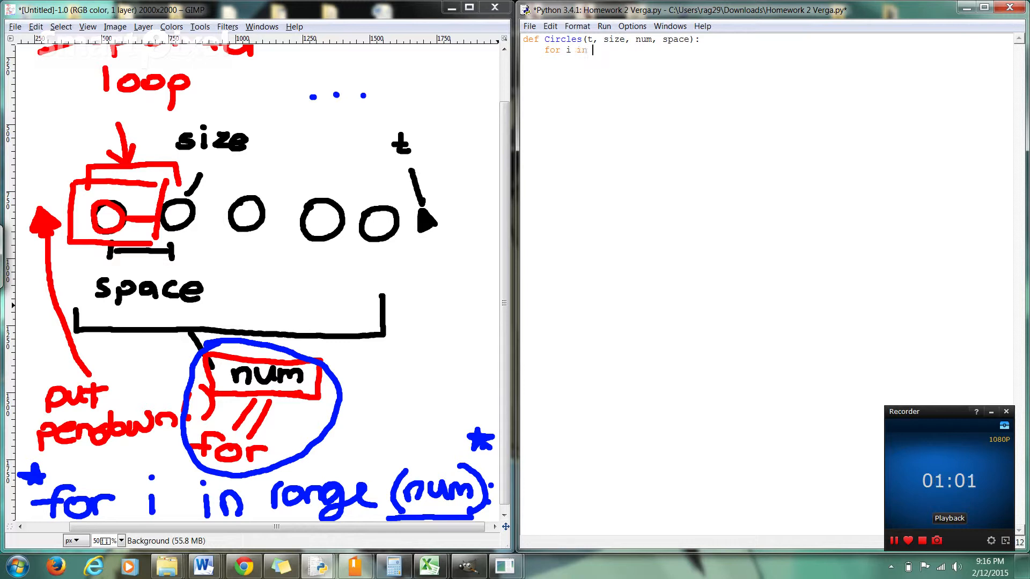
type("range(")
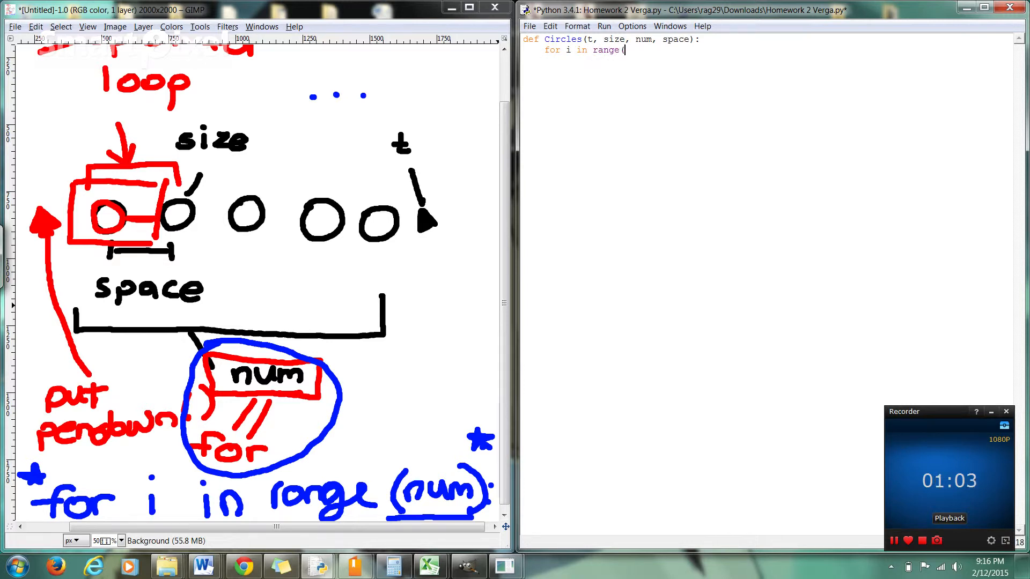
type(")")
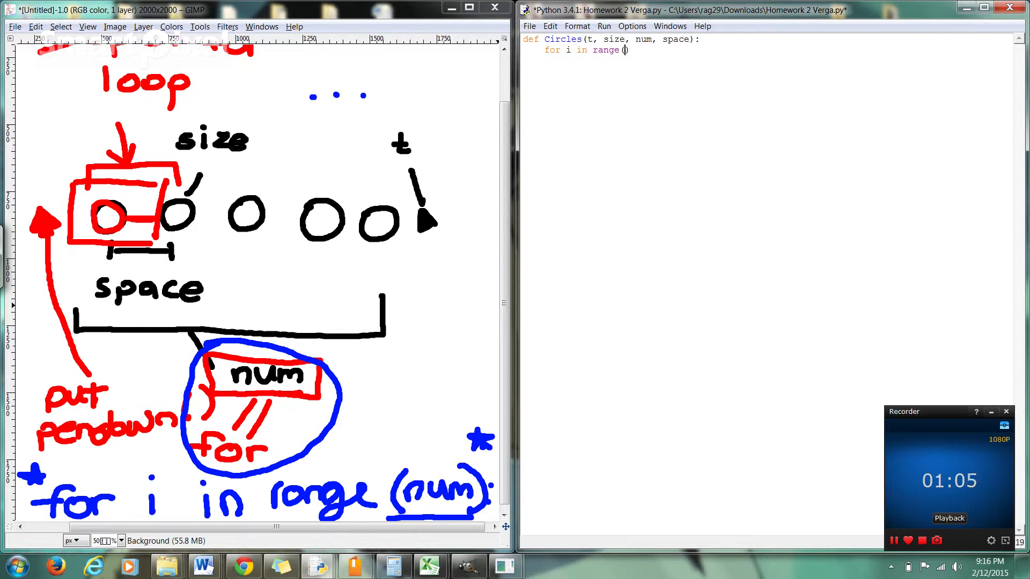
type("num")
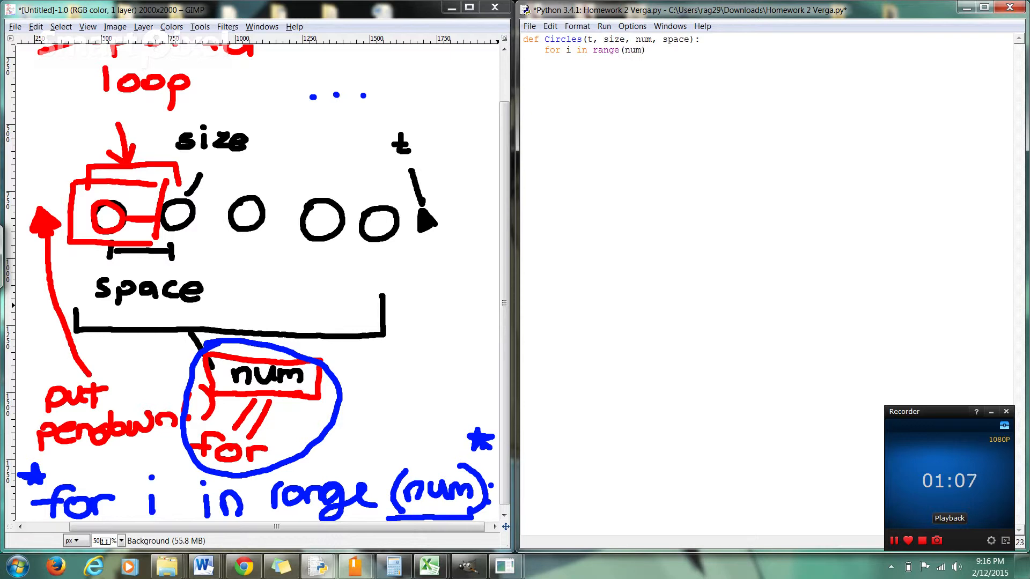
type(":")
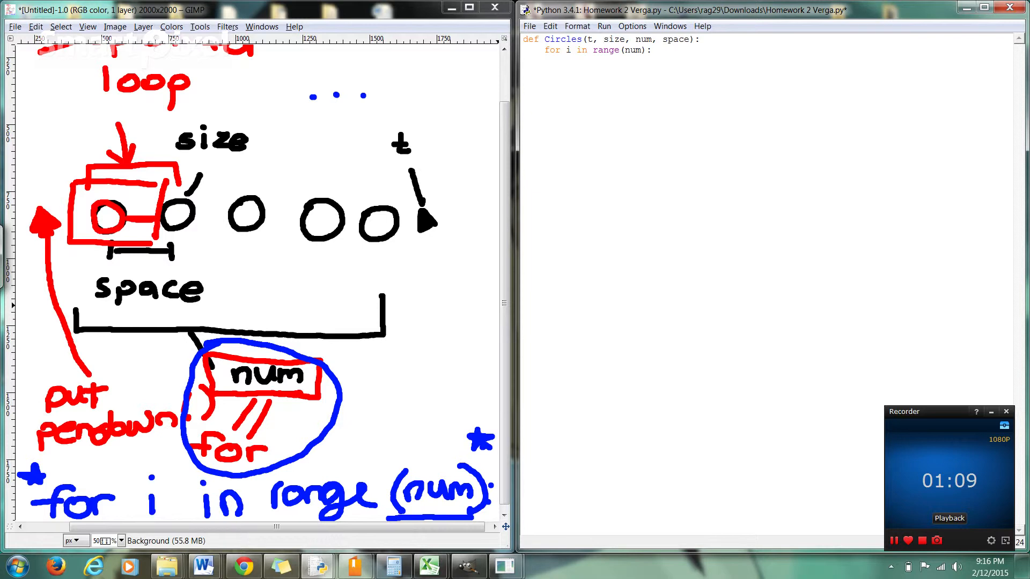
type(":")
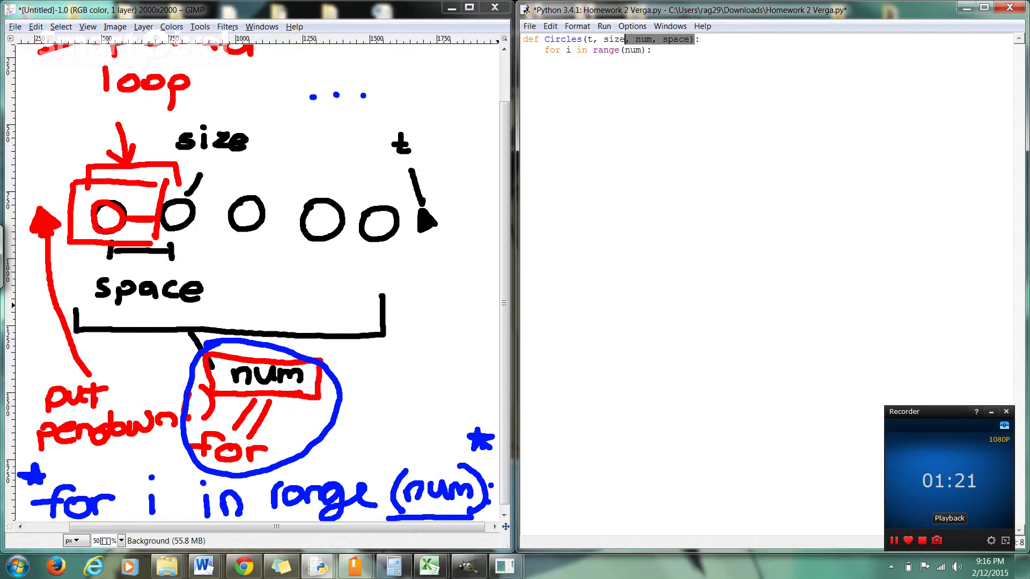
left_click(580, 39)
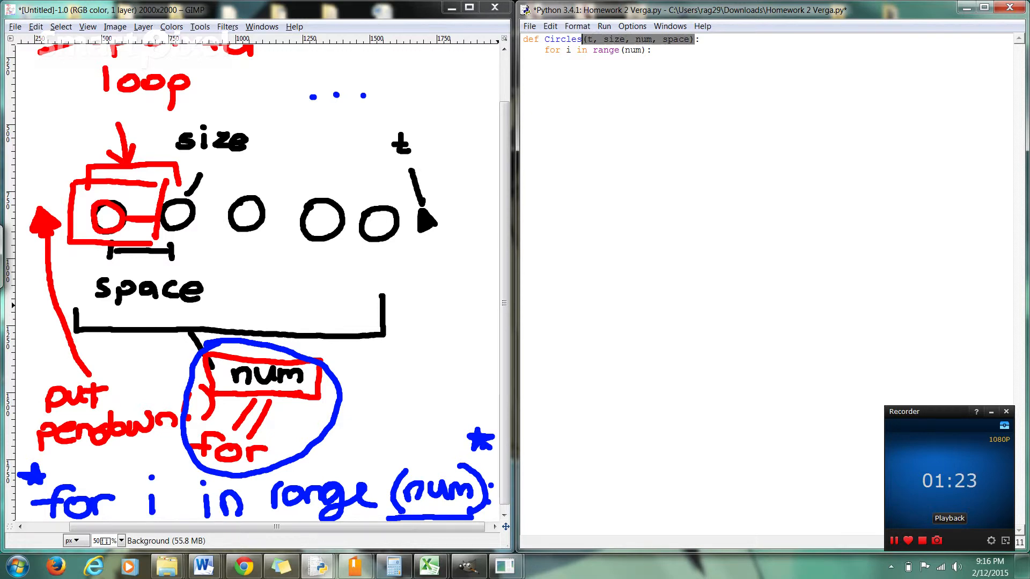
double_click(612, 38)
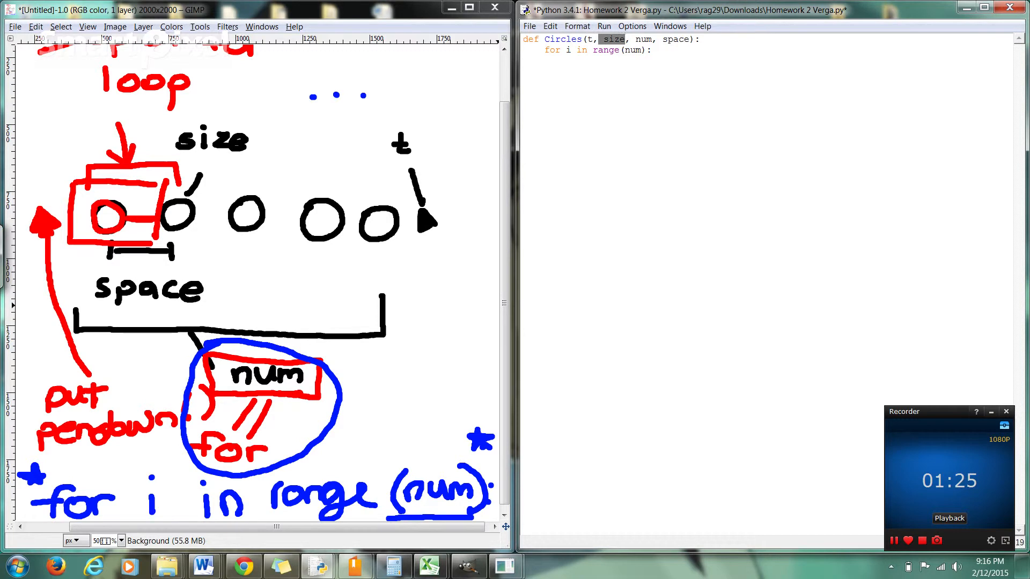
double_click(674, 39)
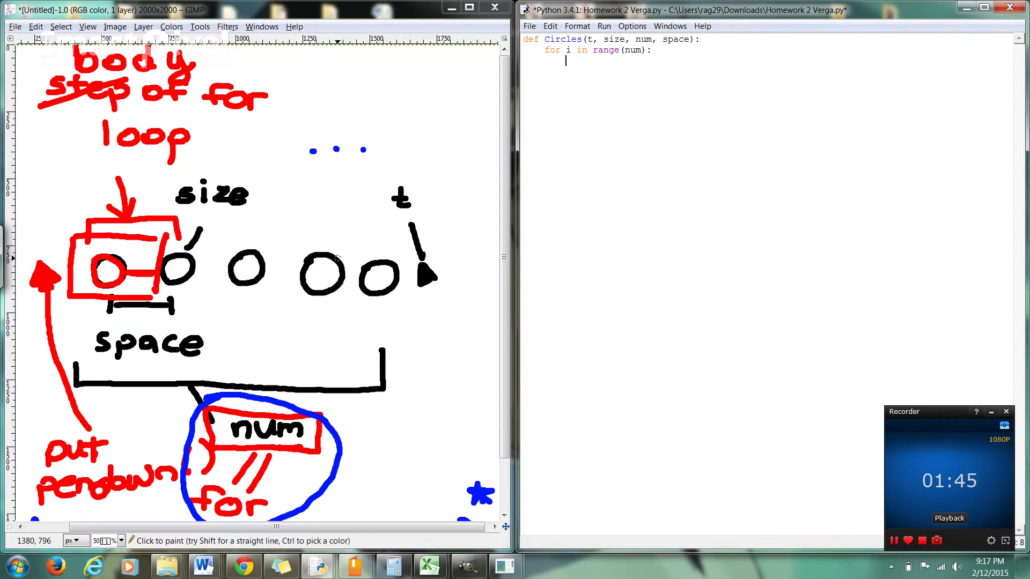
Step: Write the loop body lines t.pendown() and t.circle(size)
type("t.pend")
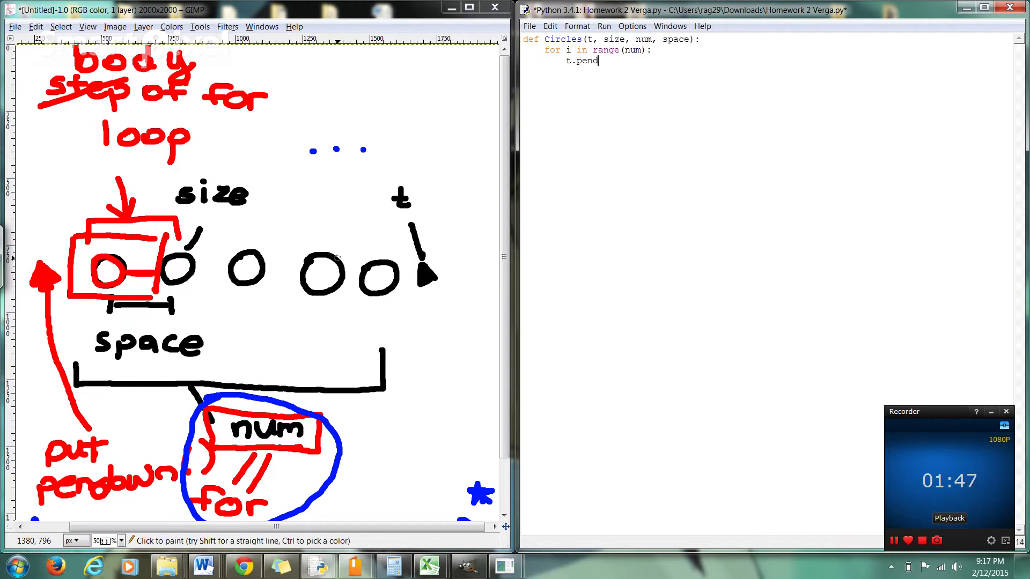
key("backspace")
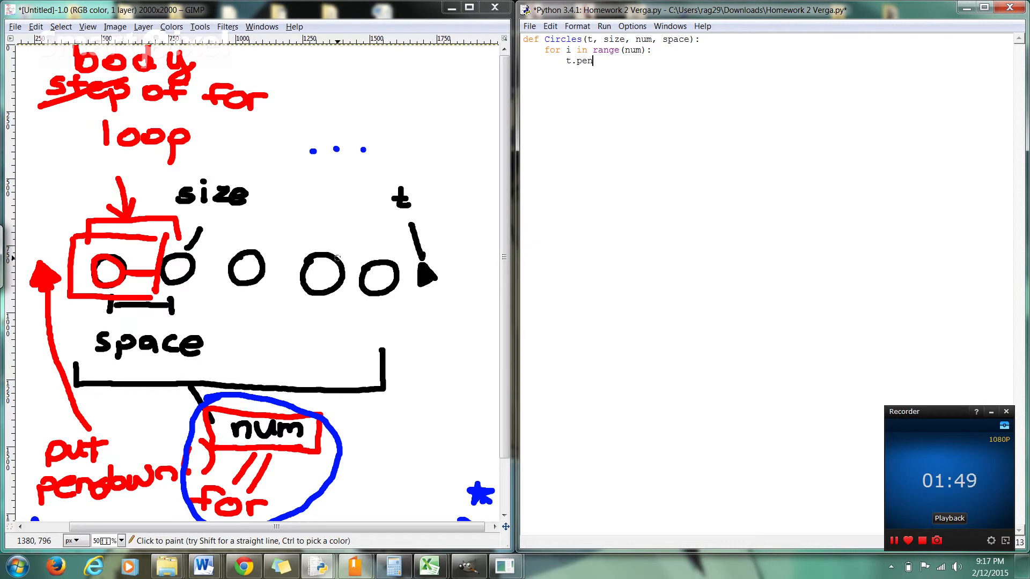
type("down()")
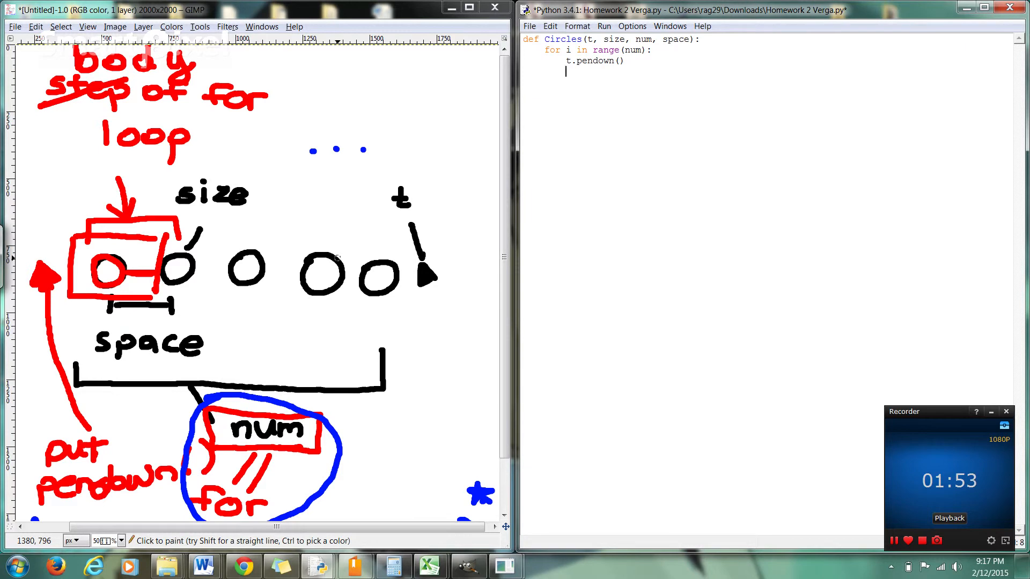
type("t.ci")
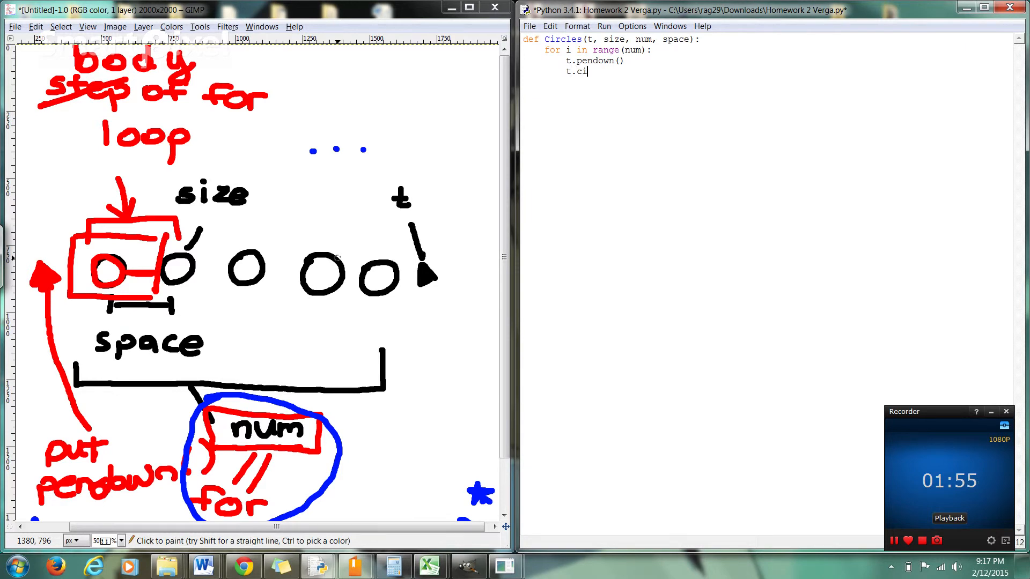
type("rcle(")
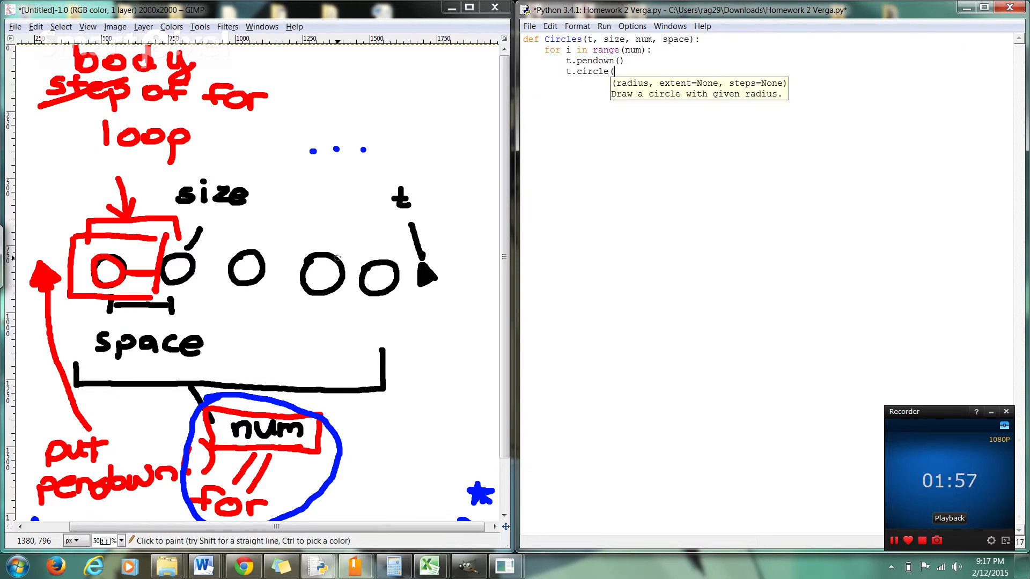
type("size)")
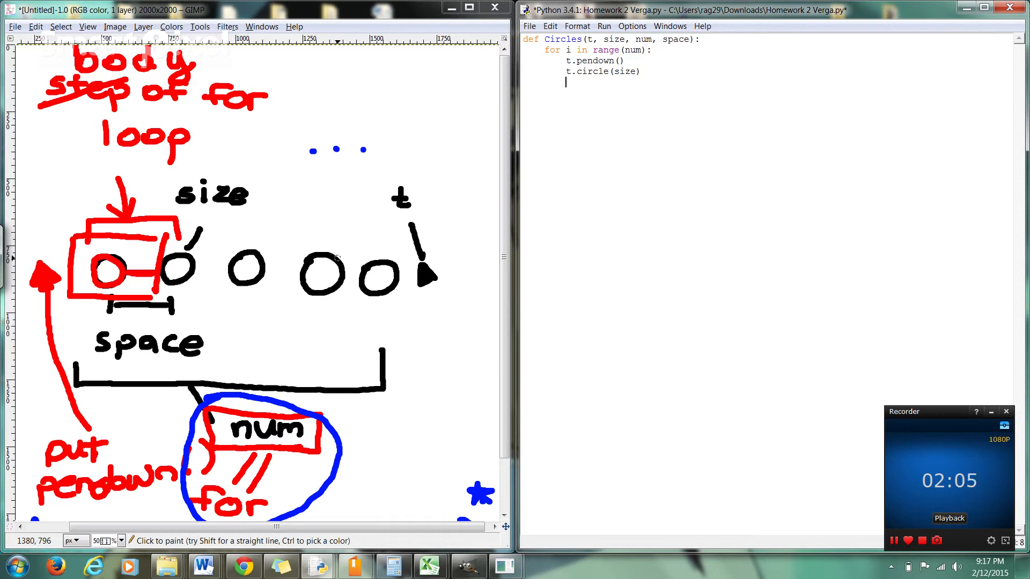
Step: Add t.penup() and t.forward(space) to finish the loop body
type("t.penup(")
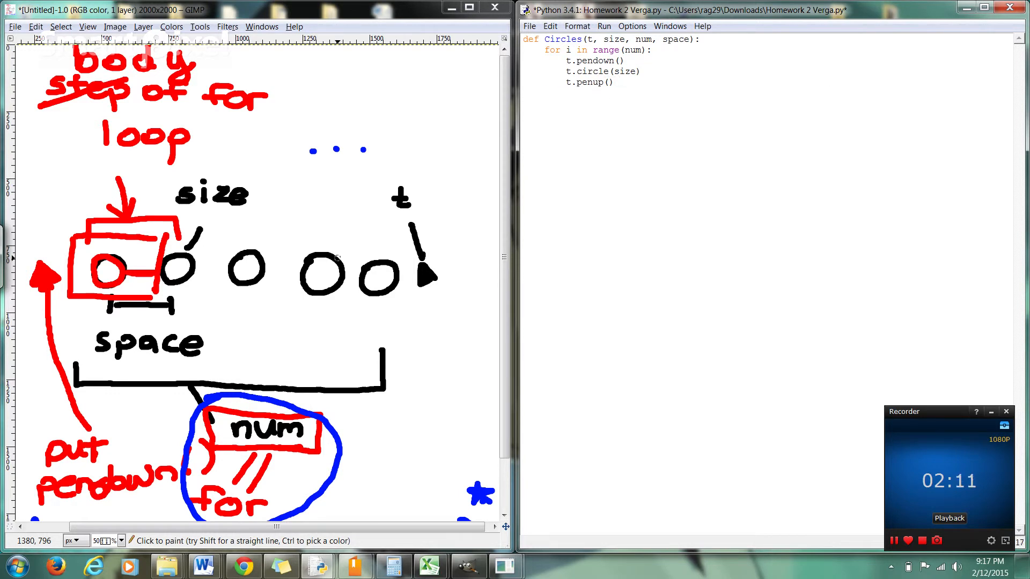
type("t.")
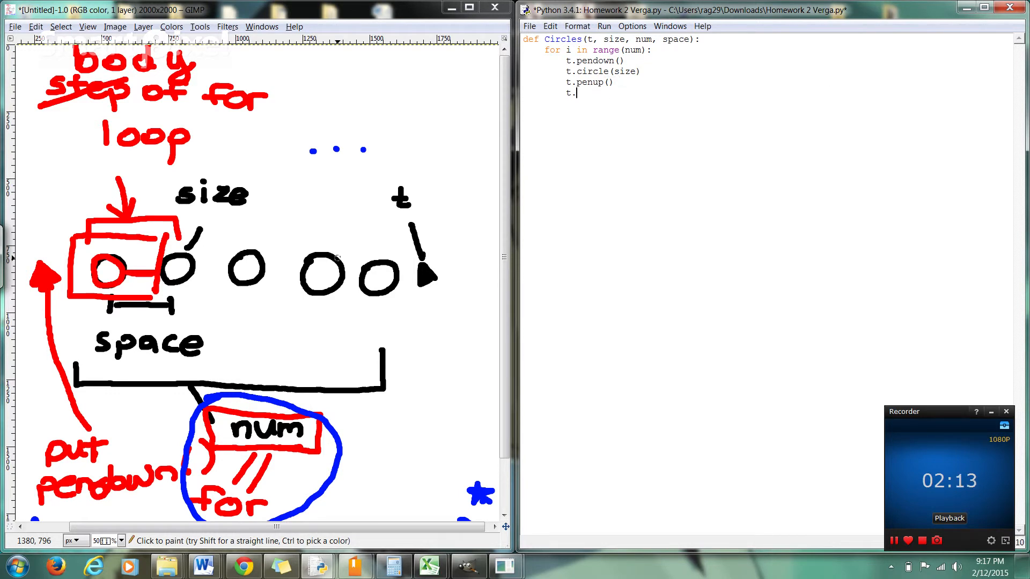
type("forward")
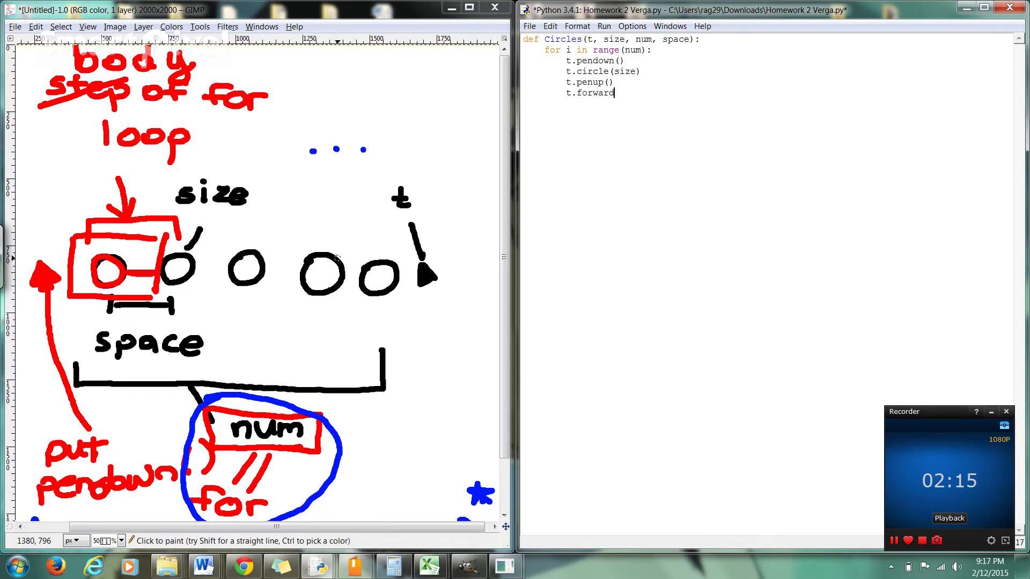
type("(space")
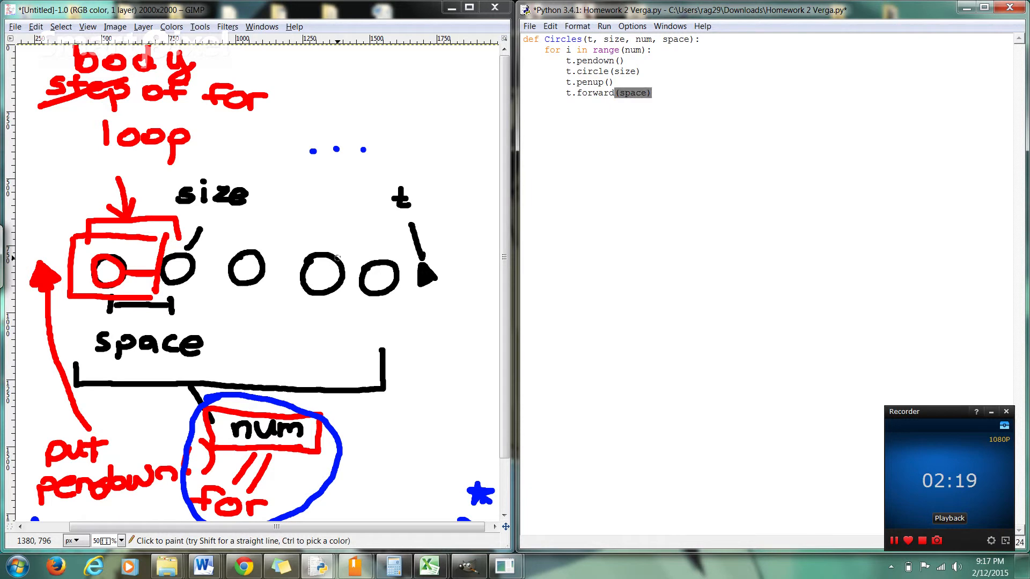
key("enter")
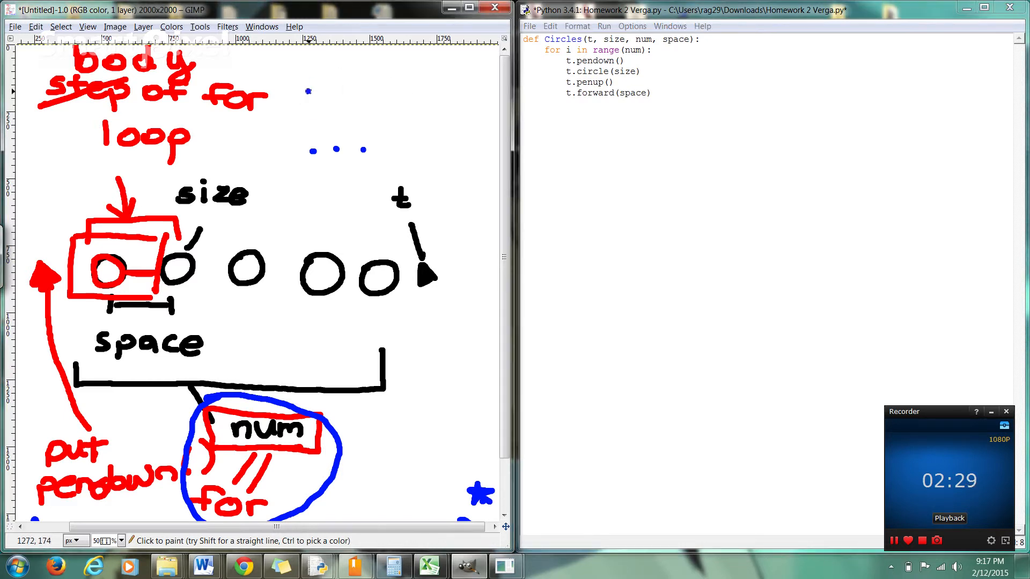
Step: Sketch two blue circles above the dotted line in GIMP while typing t.pendown() in IDLE
left_click_drag(309, 91, 322, 96)
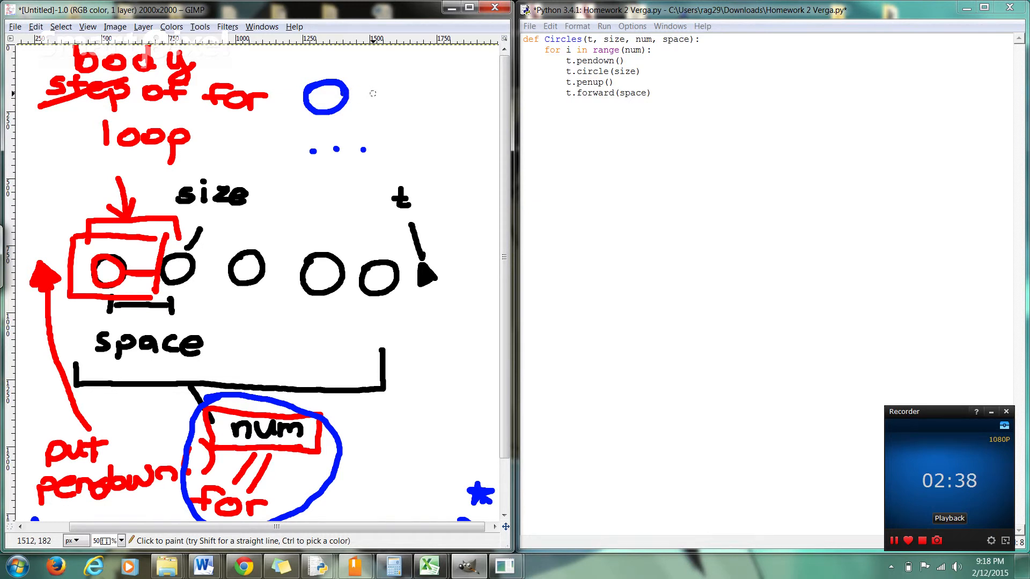
mouse_move(377, 97)
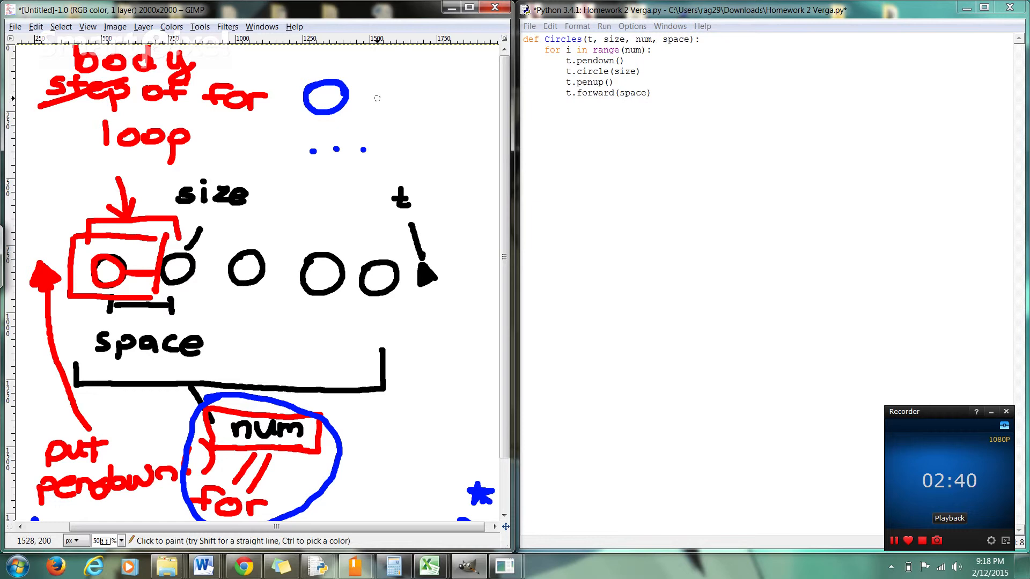
mouse_move(374, 103)
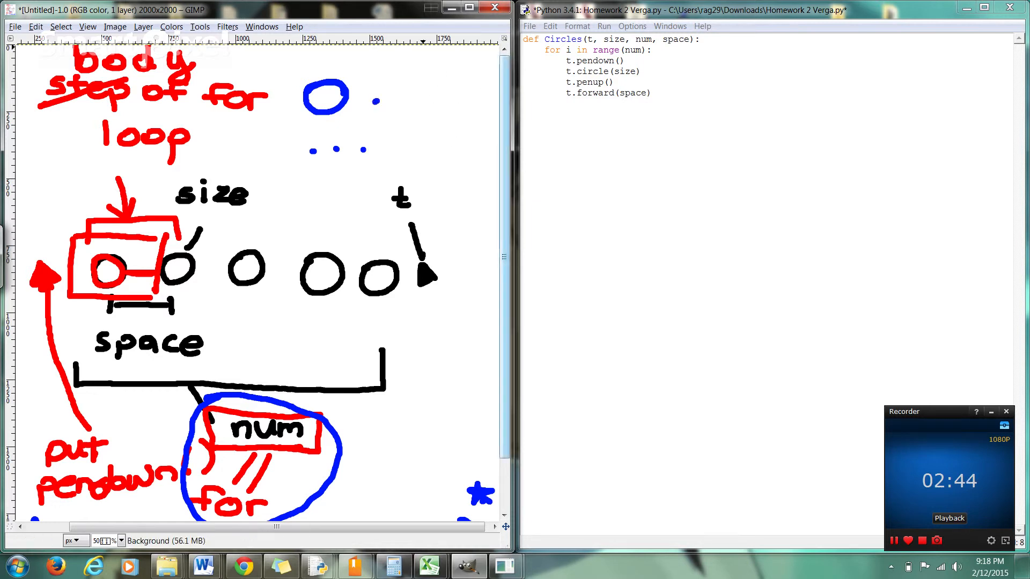
type("t.")
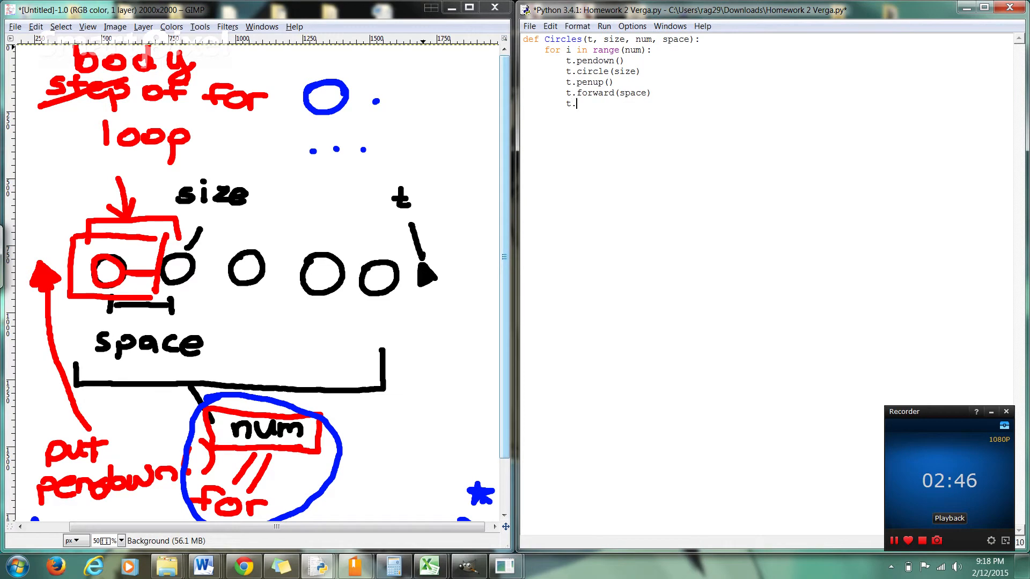
type("pendown")
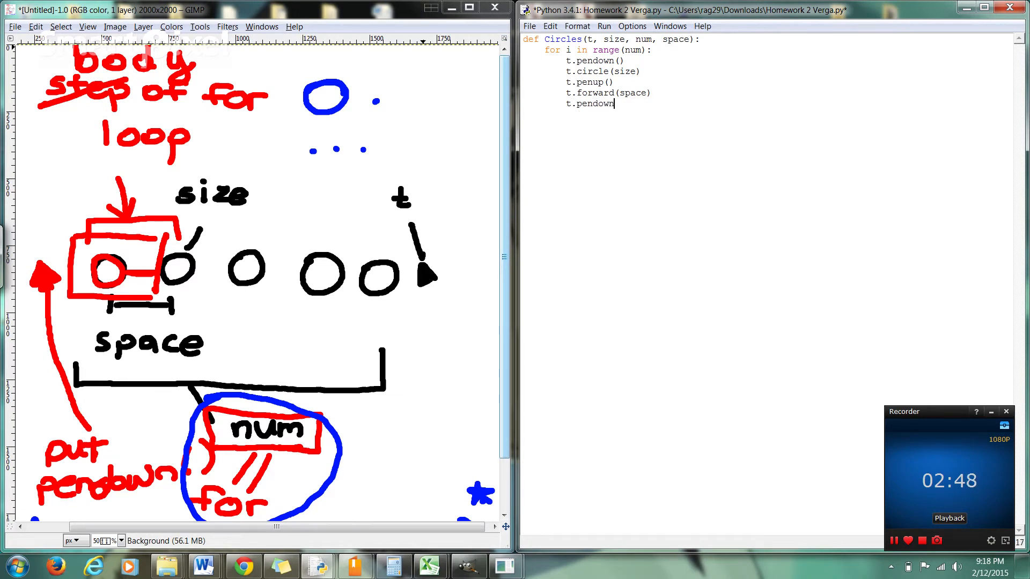
type("()")
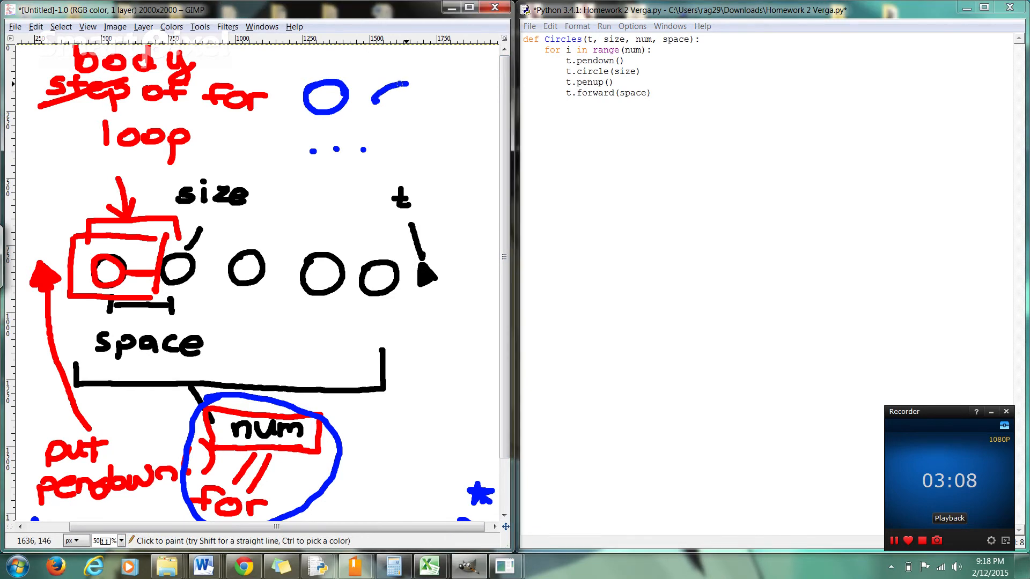
left_click_drag(374, 85, 398, 118)
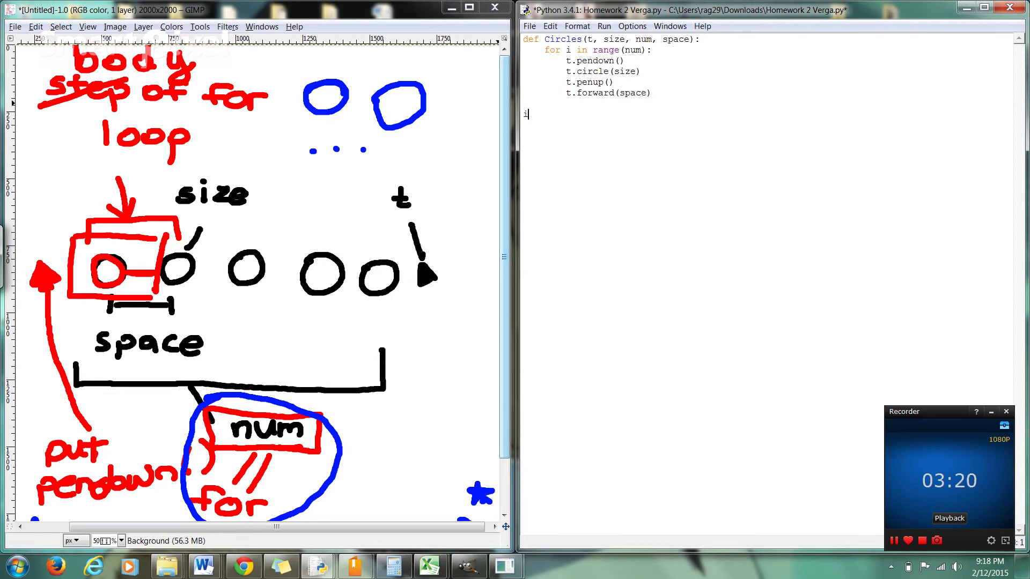
Step: Below the function, import turtle and create t = turtle.Turtle()
type("import t")
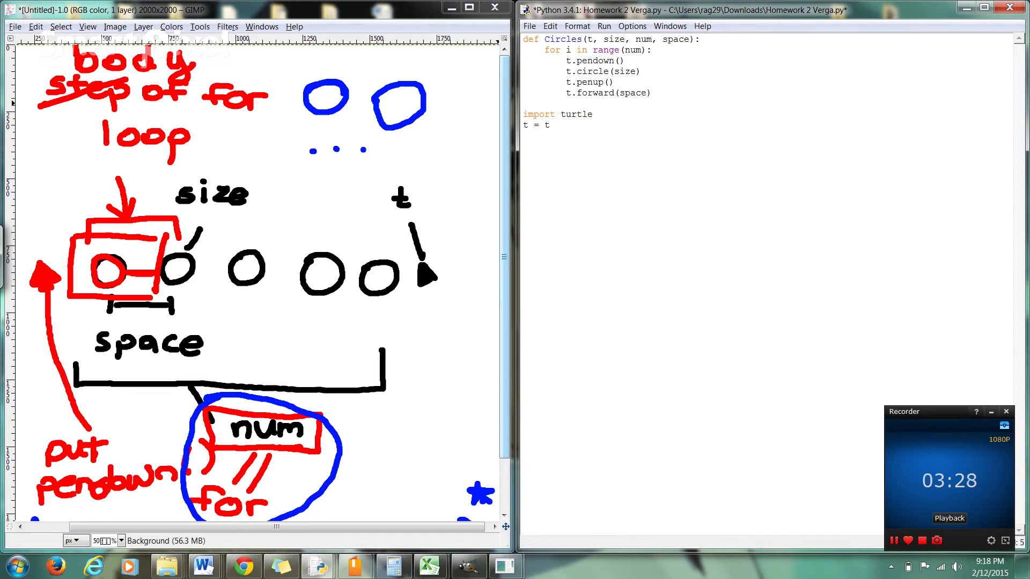
type("urtle.T")
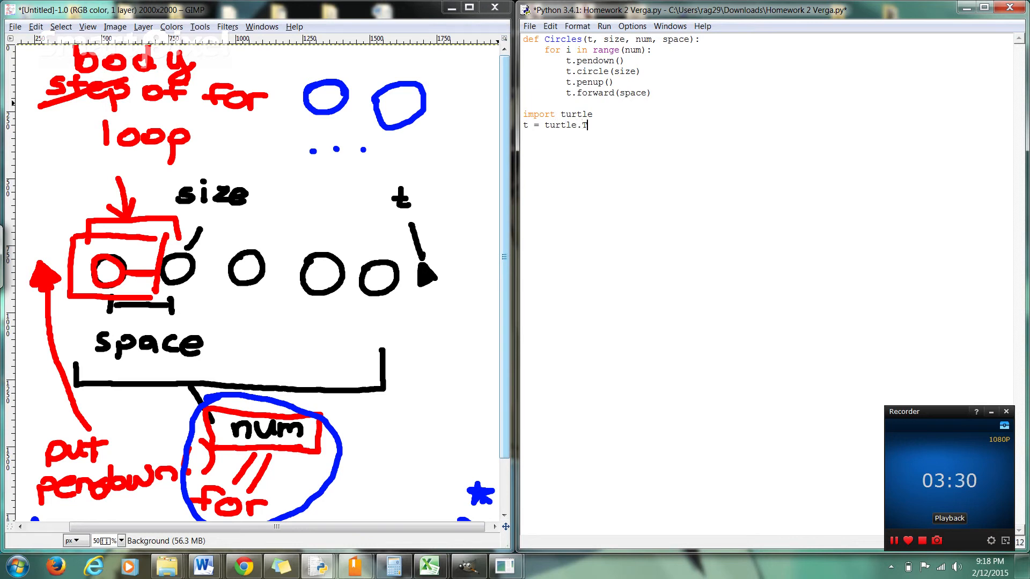
type("urtle()")
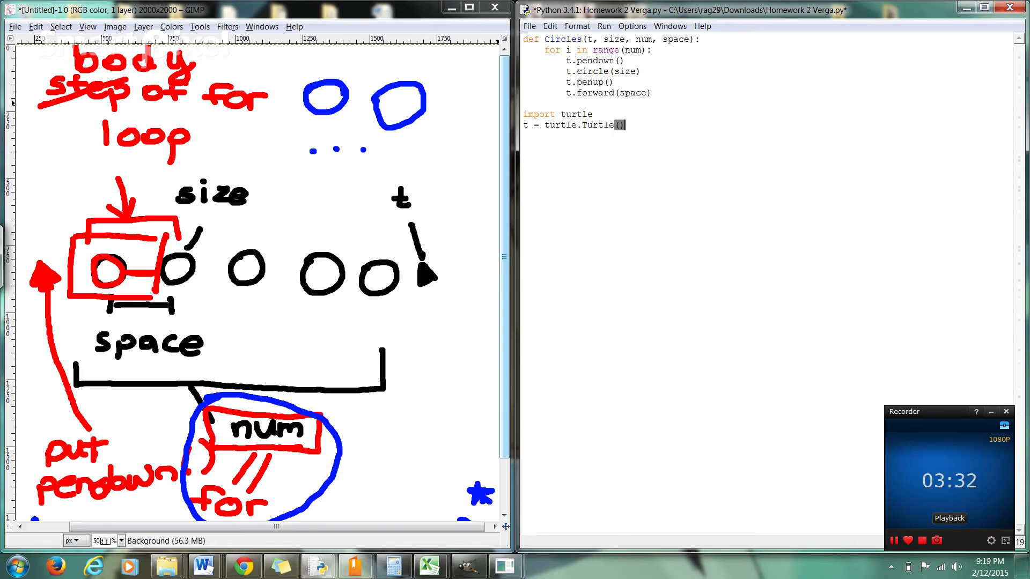
Step: Create s = turtle.Screen() and begin the Circles( call
type("s =")
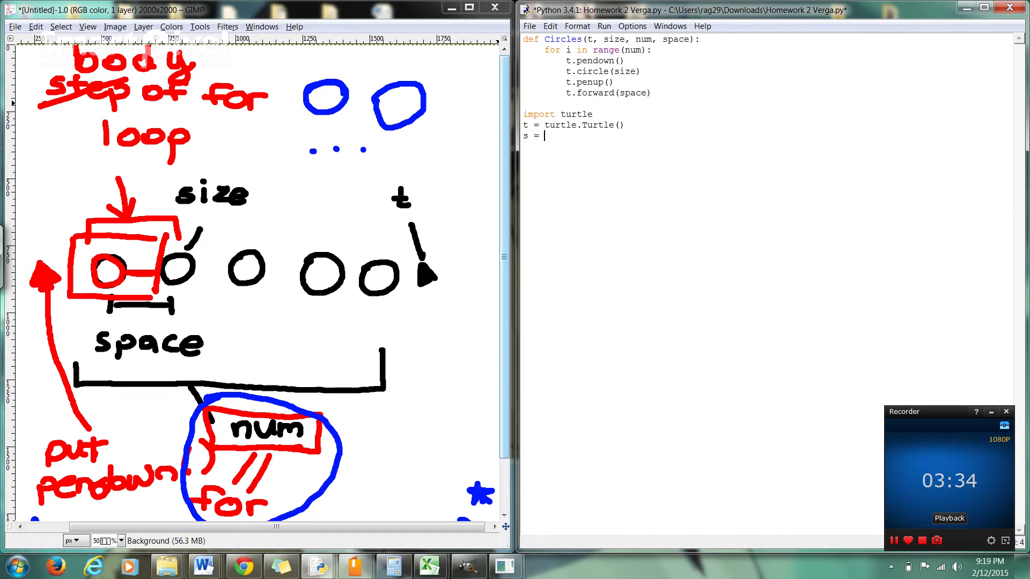
type("tutor")
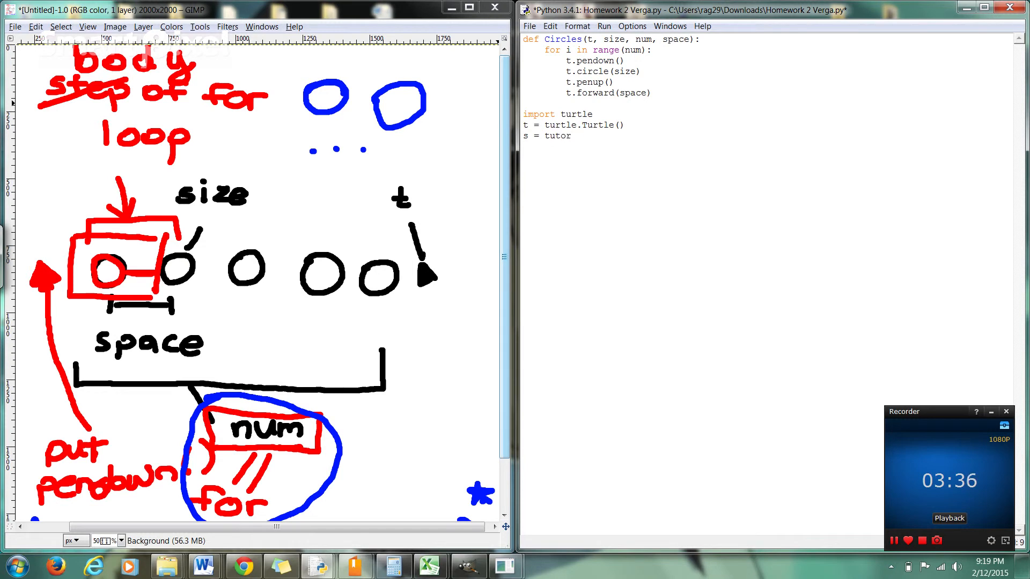
type("turtle.")
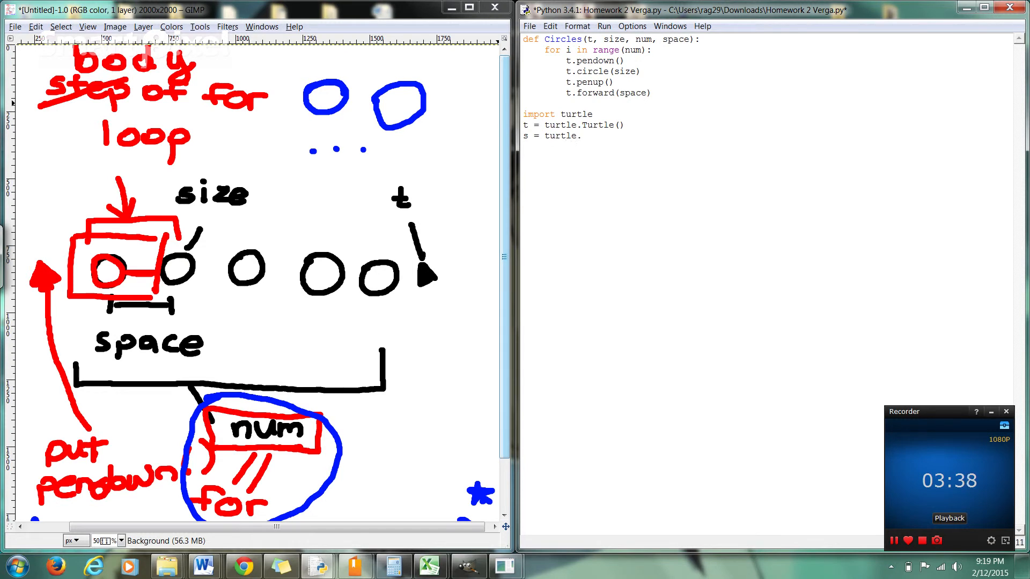
type("Screen(")
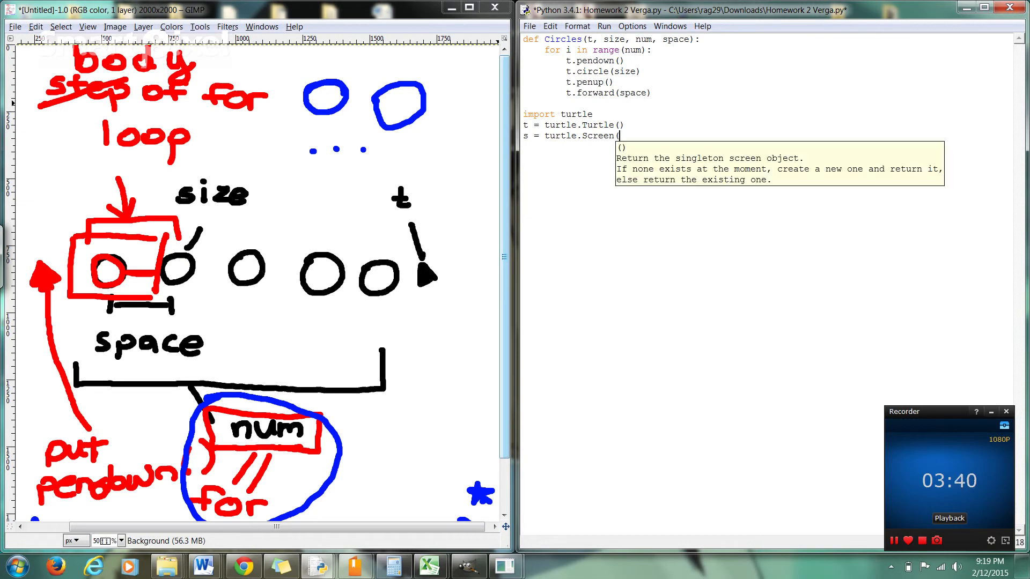
type(")")
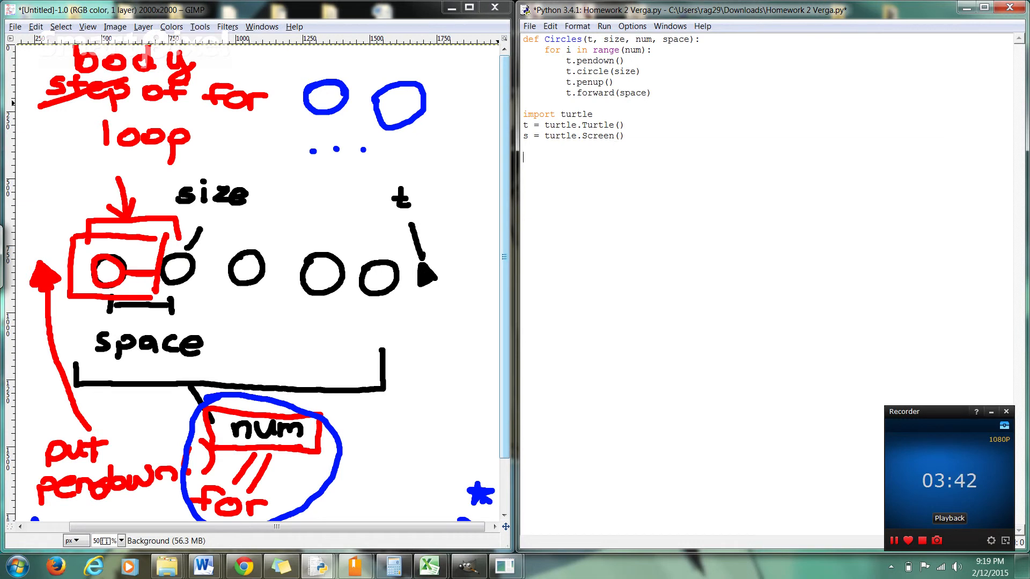
type("Circles(")
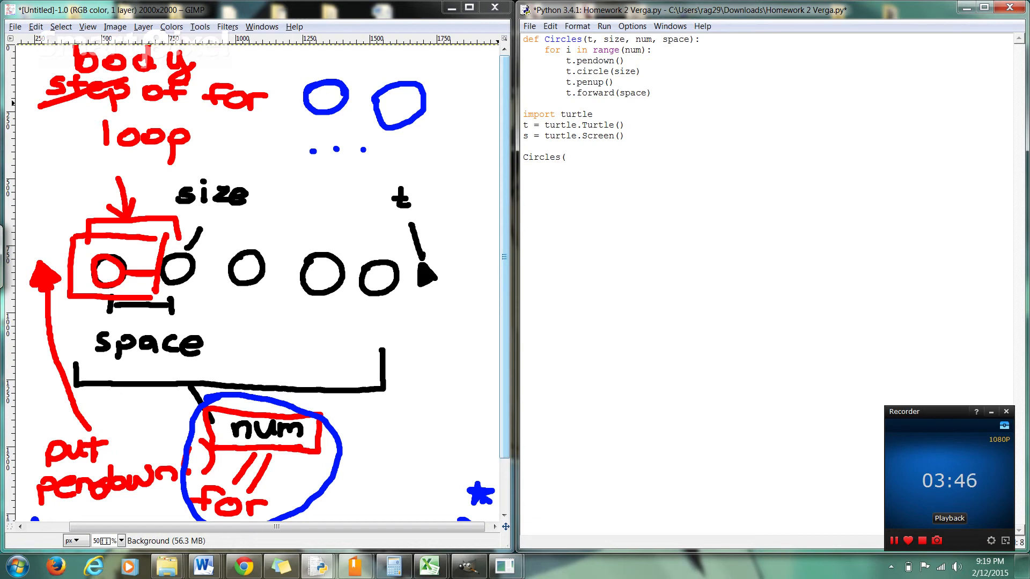
Step: Fill the call arguments as Circles(t, 50, 6, 80
type("t, 50")
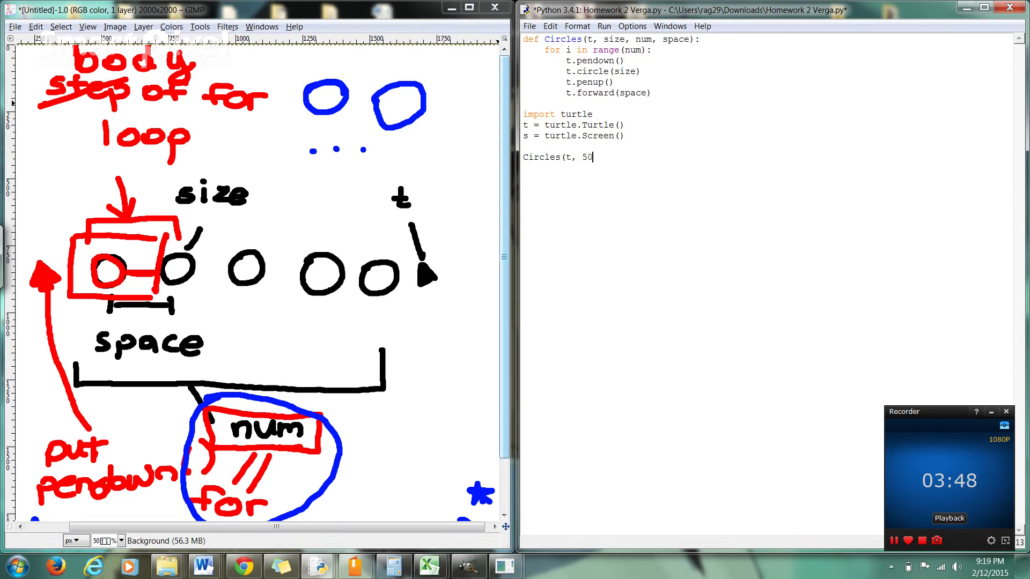
type(",")
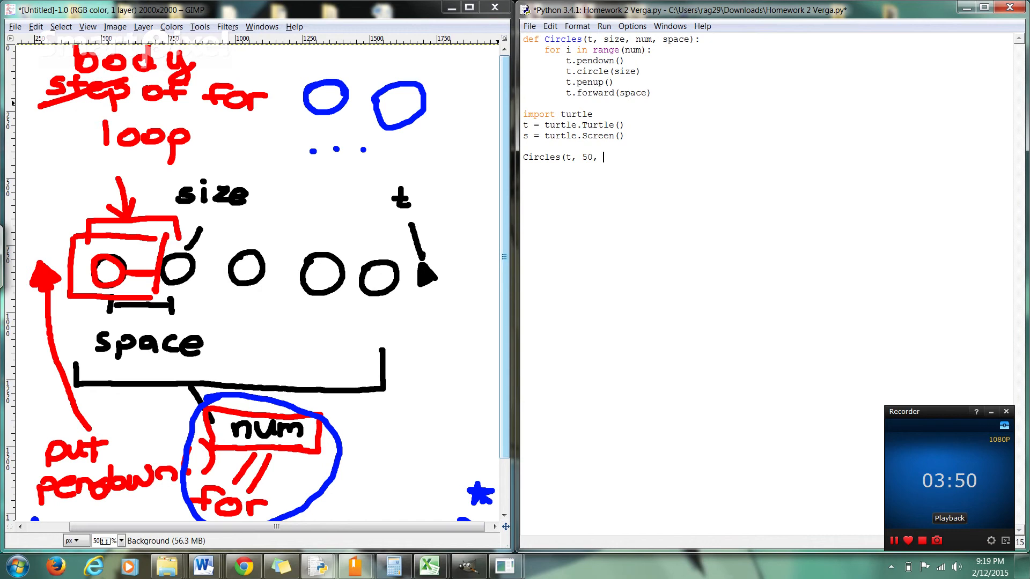
type("6")
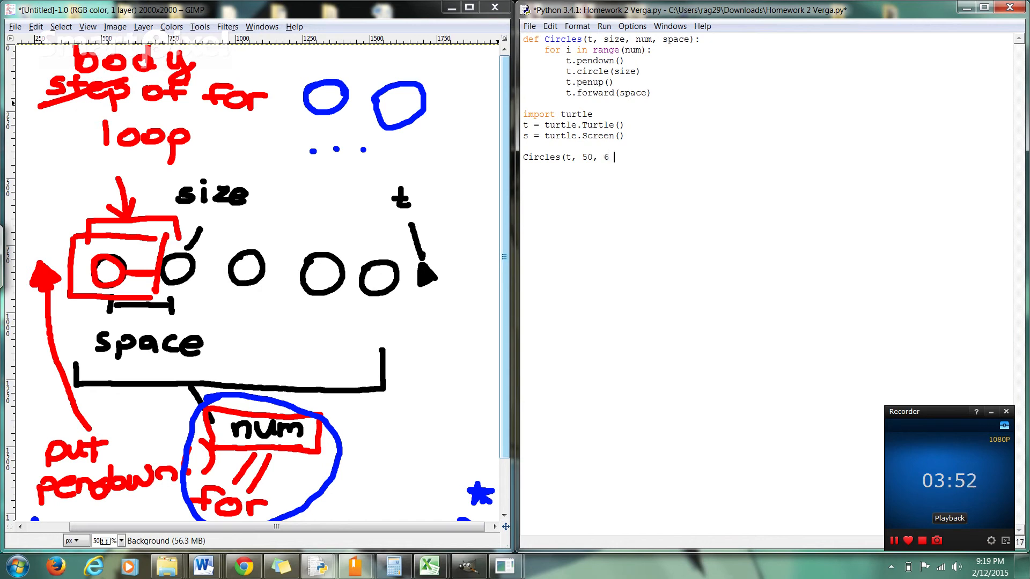
type(",")
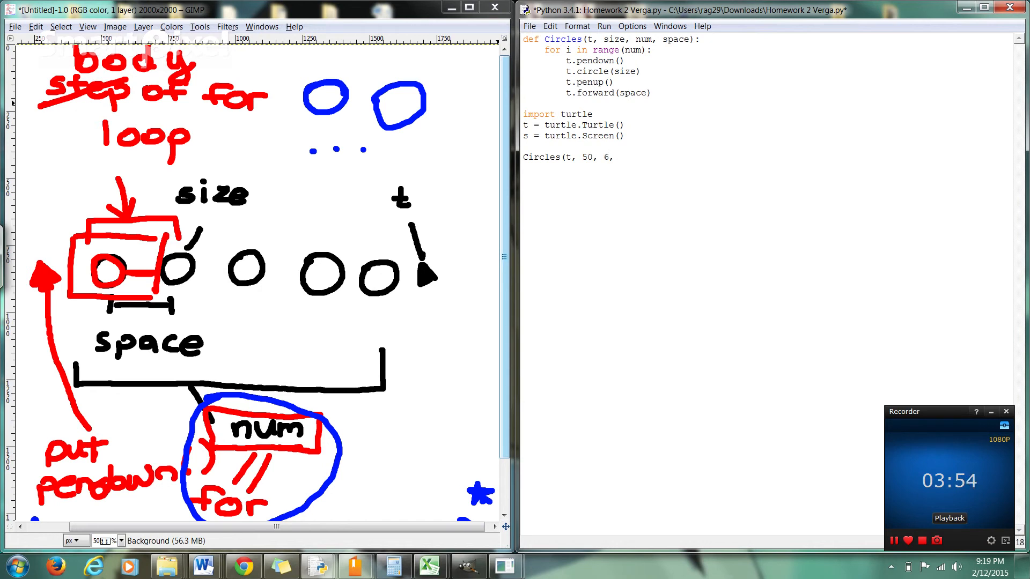
type("80")
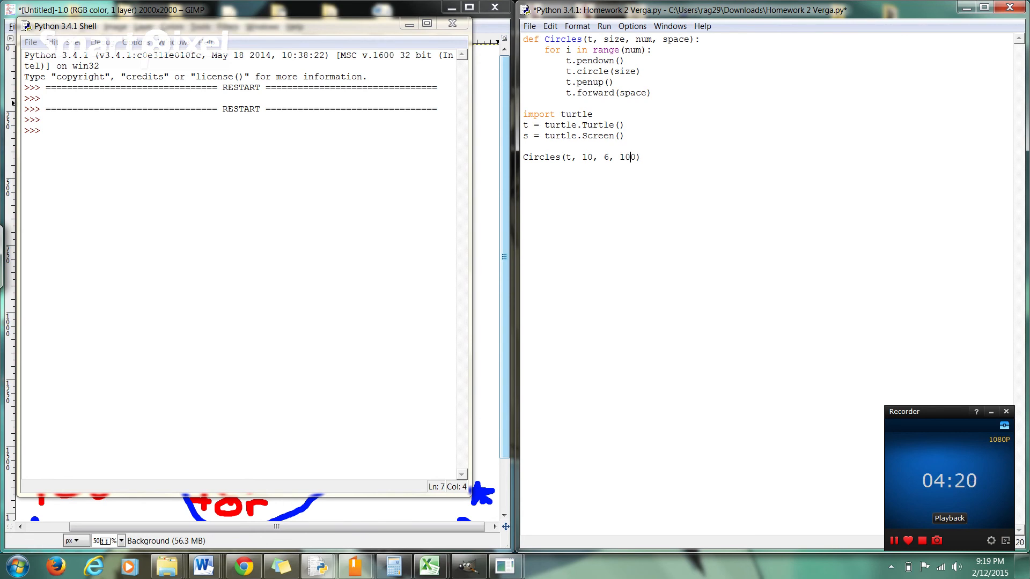
Step: Run the module so Turtle Graphics draws the circles from Circles(t, 10, 6, 100)
key("F5")
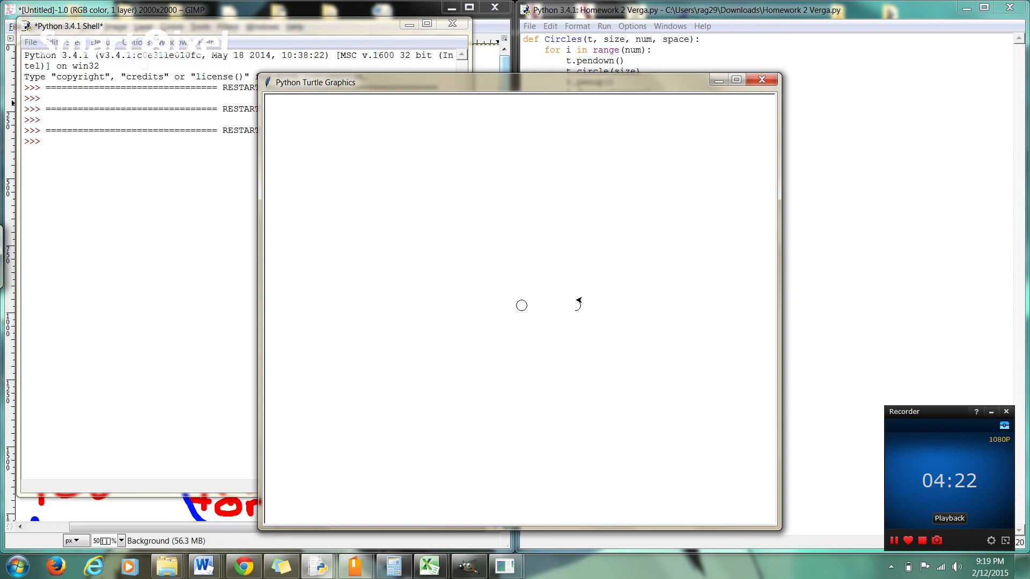